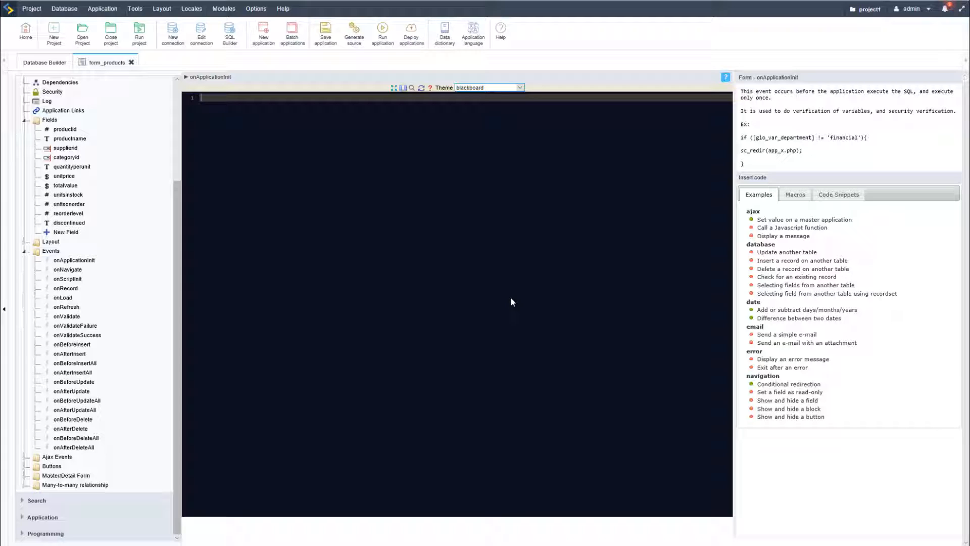
pyautogui.moveTo(517, 291)
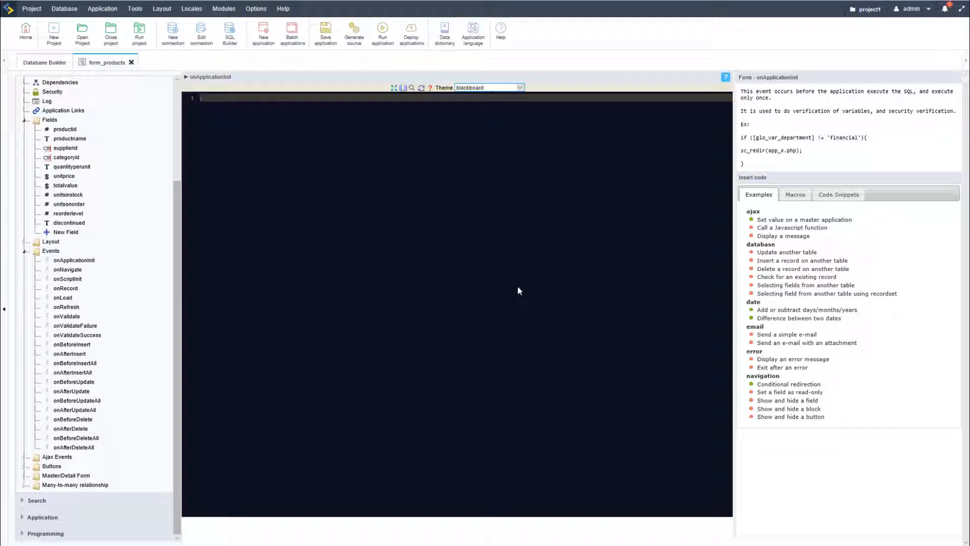
pyautogui.moveTo(518, 277)
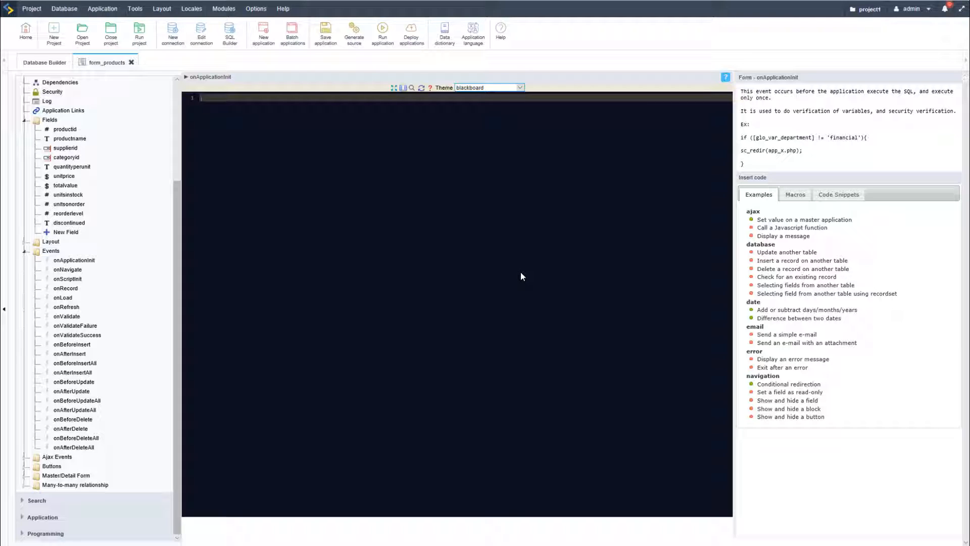
pyautogui.moveTo(526, 279)
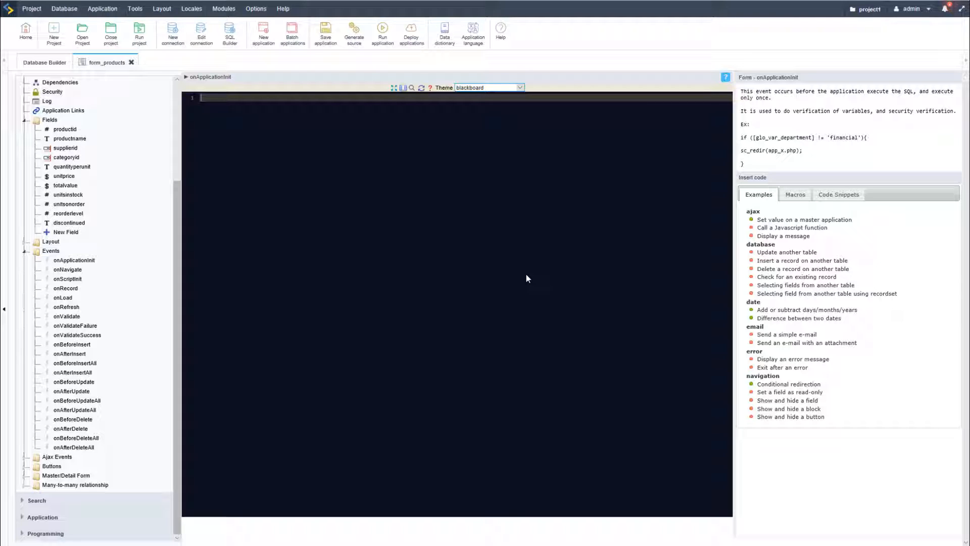
pyautogui.moveTo(678, 431)
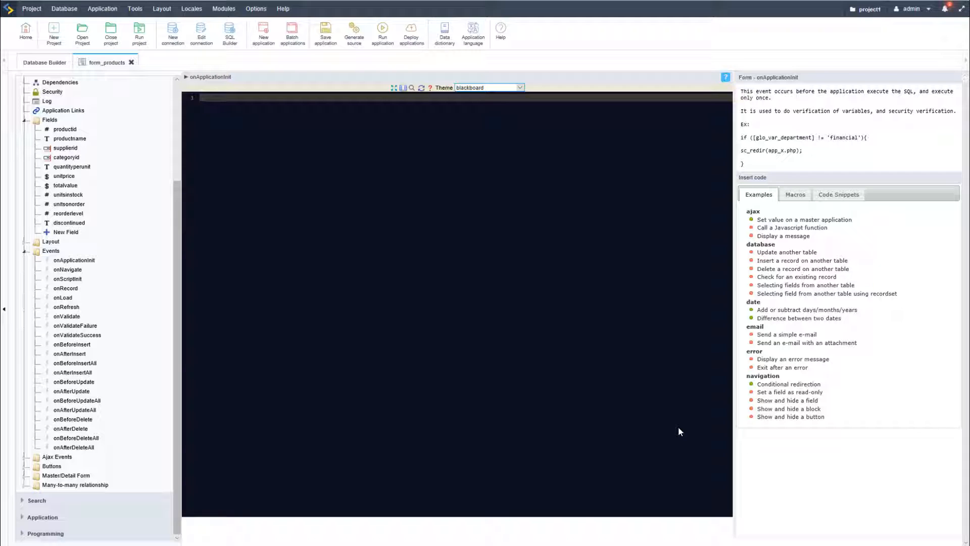
pyautogui.moveTo(649, 415)
pyautogui.write('sc_')
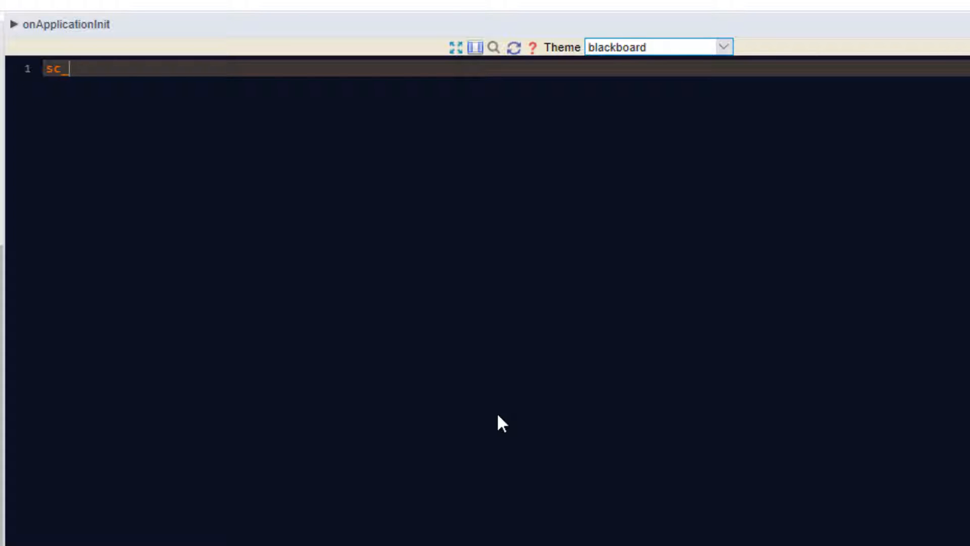
# Step: Complete the sc_encode macro from autocomplete and fill its argument with {My_Field}
pyautogui.press('ctrl+space')
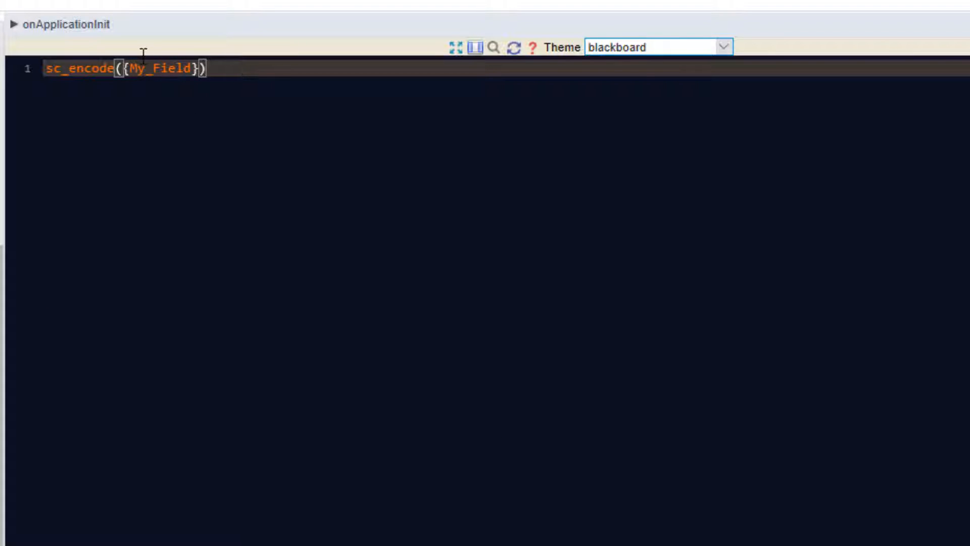
pyautogui.doubleClick(160, 68)
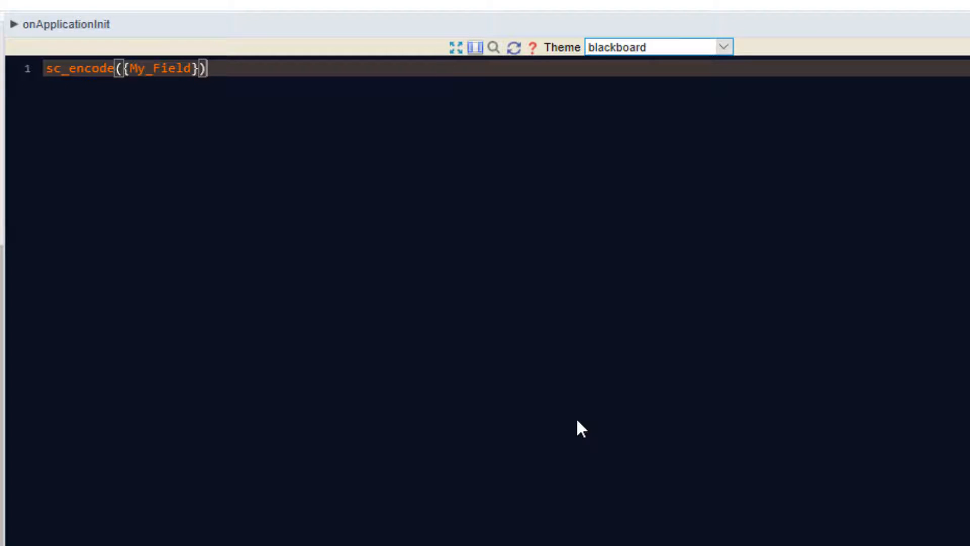
pyautogui.click(533, 48)
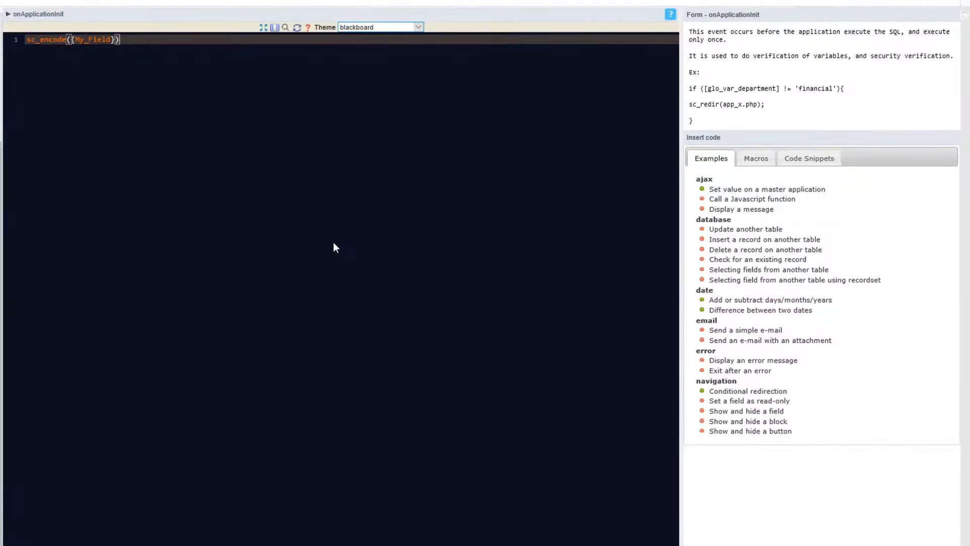
pyautogui.moveTo(345, 253)
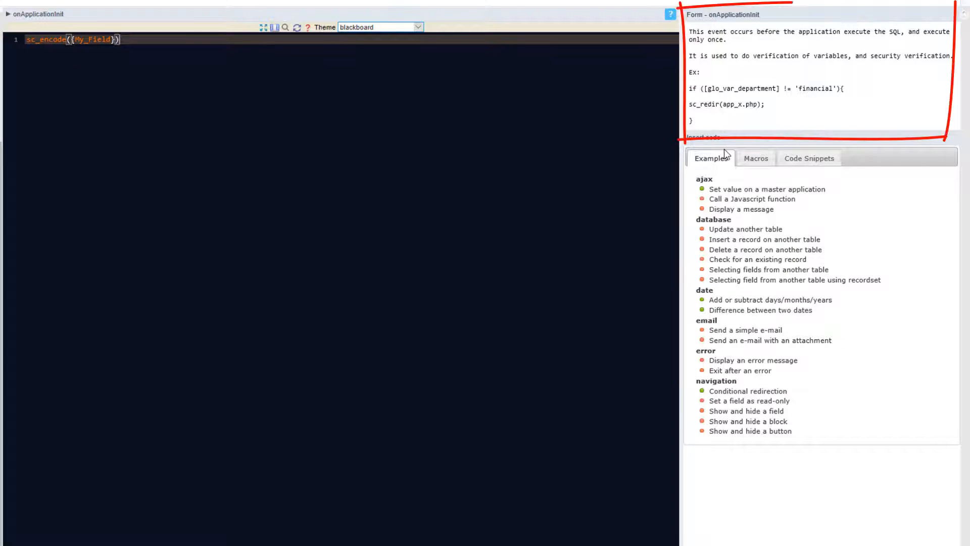
pyautogui.moveTo(842, 144)
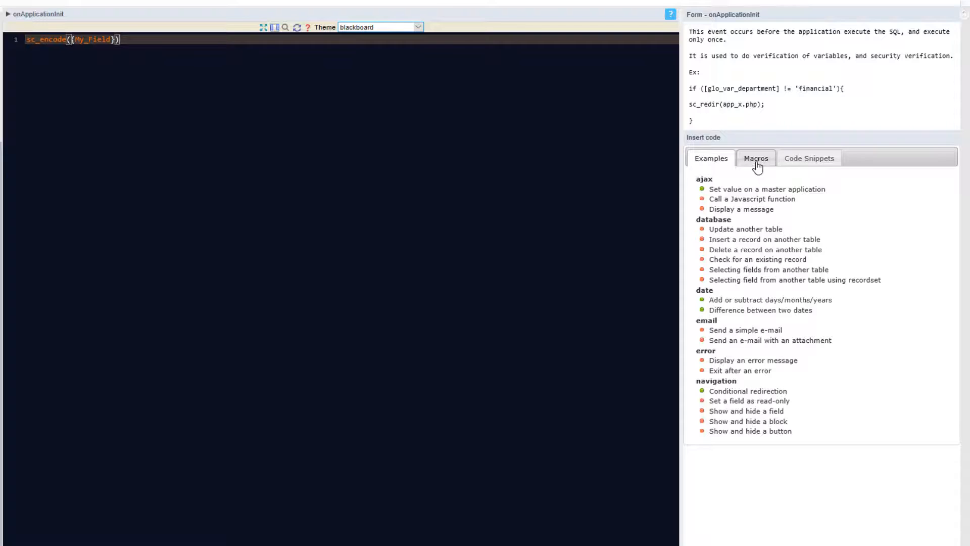
# Step: Show the ScriptCase, Public and User code snippets in the Insert code panel
pyautogui.click(808, 158)
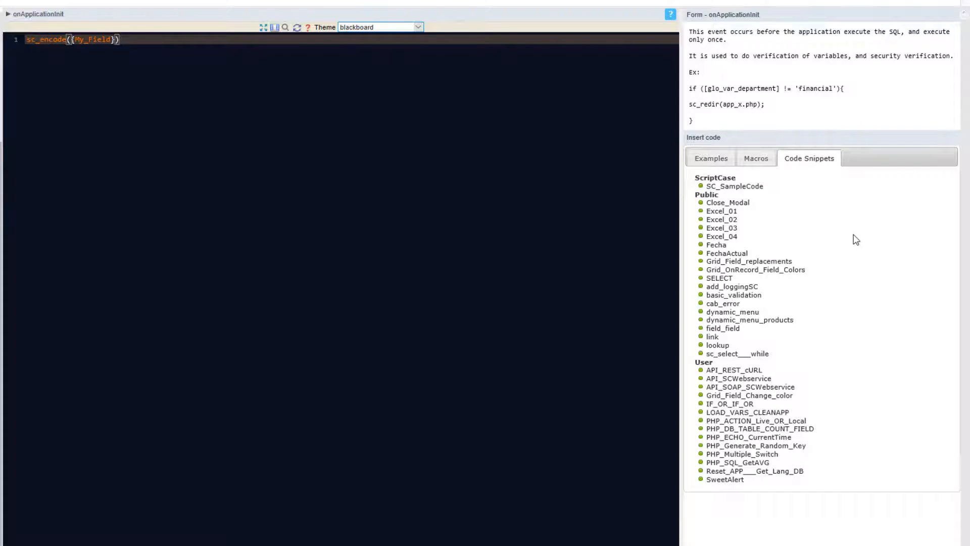
# Step: Return to the Examples list with its ajax, database, date and email groups
pyautogui.click(711, 157)
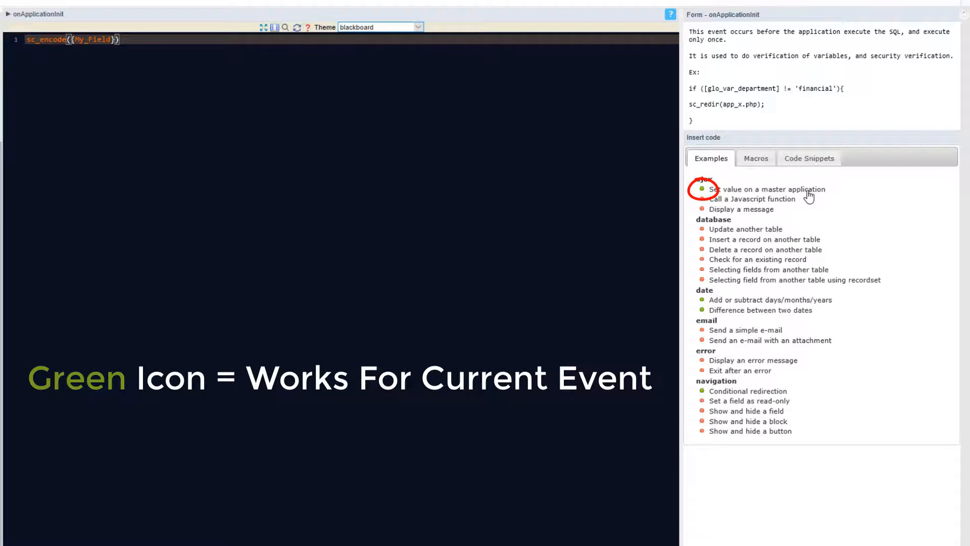
# Step: Insert the ajax 'Set value on a master application' example and select its my_field name
pyautogui.click(767, 189)
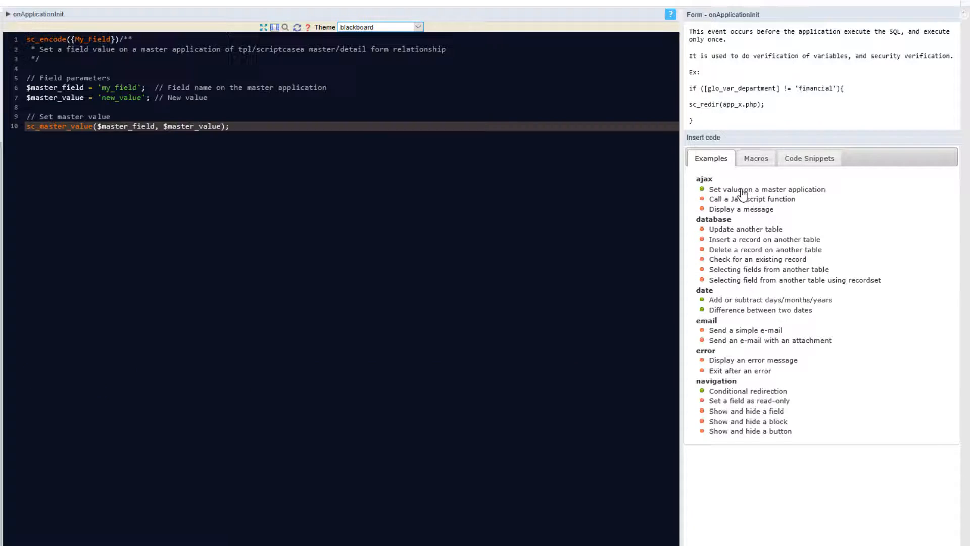
pyautogui.moveTo(303, 157)
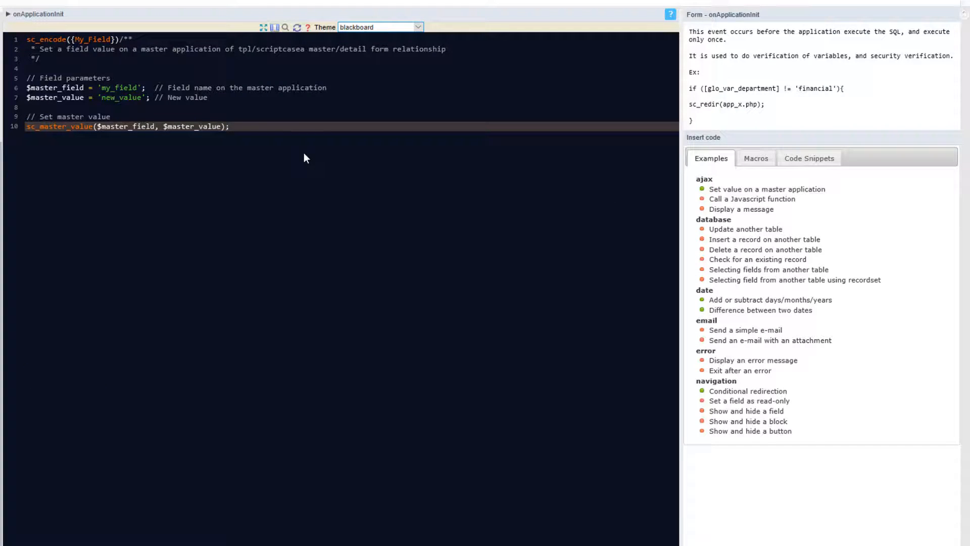
pyautogui.moveTo(358, 159)
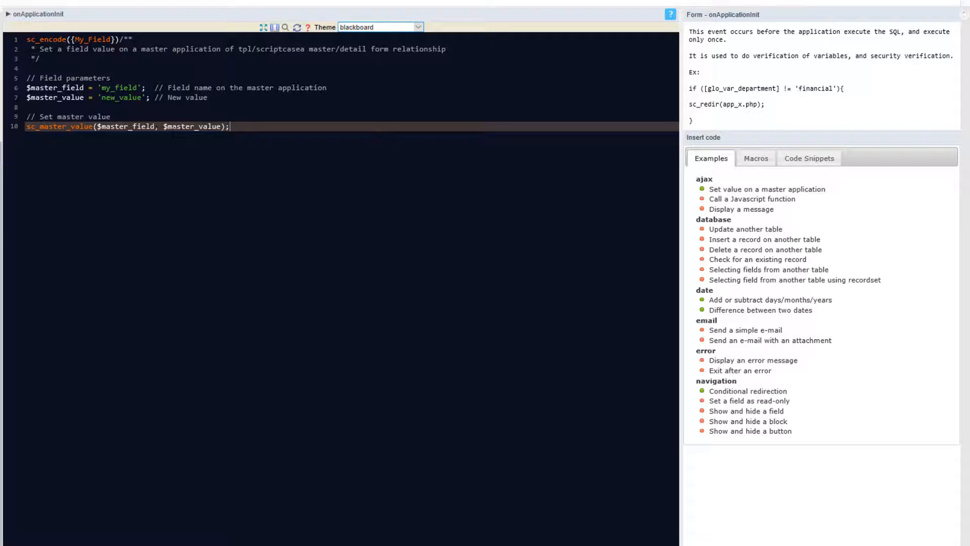
pyautogui.doubleClick(119, 87)
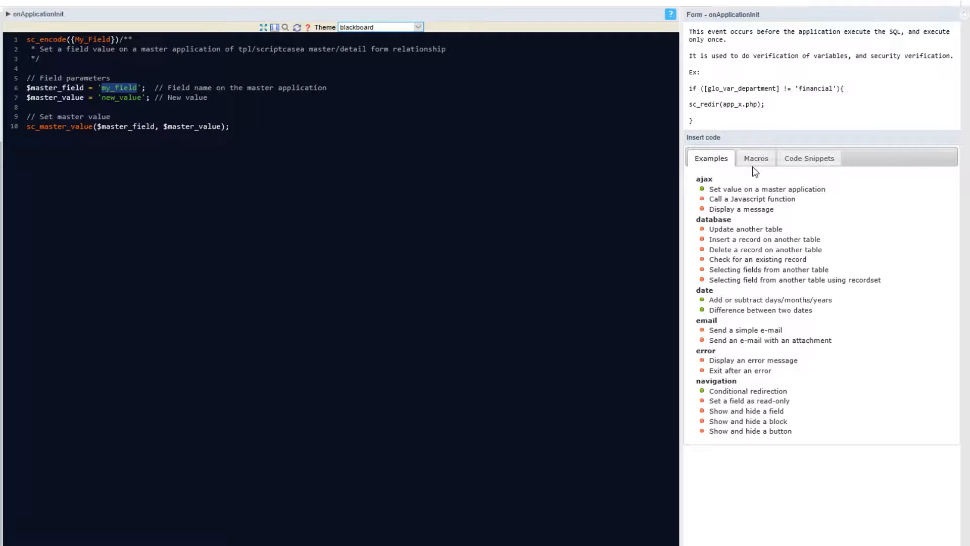
# Step: Insert the sc_alert example from the Control macros group, then call up help with F1
pyautogui.click(756, 157)
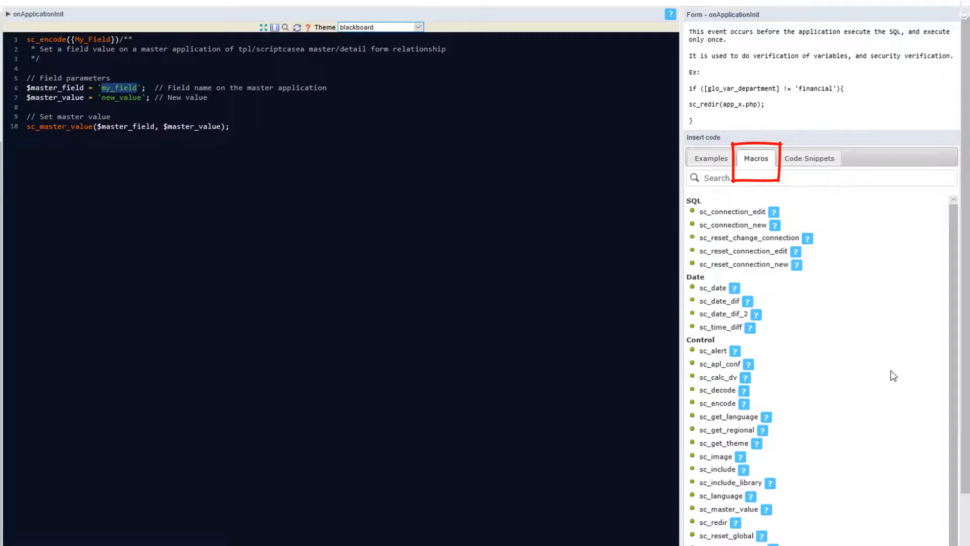
pyautogui.scroll(-3)
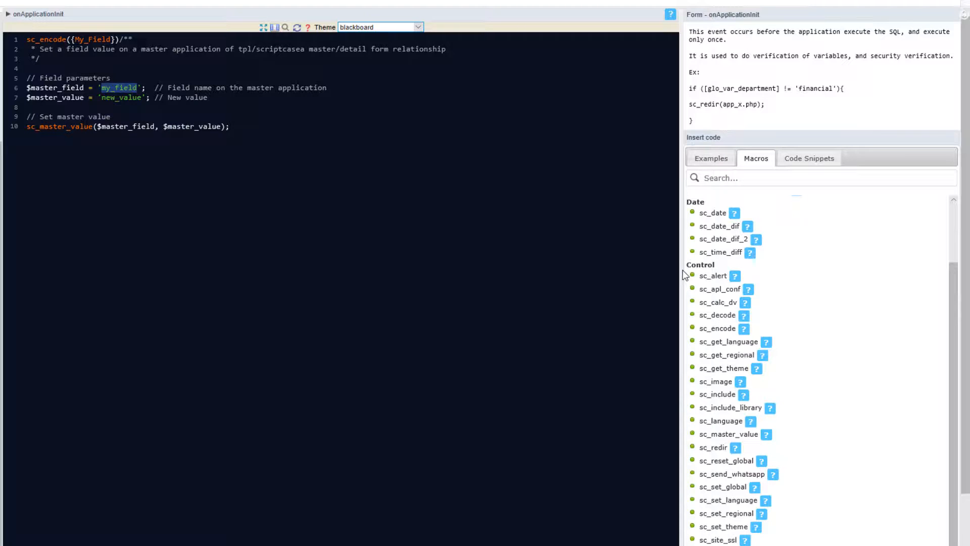
pyautogui.moveTo(712, 275)
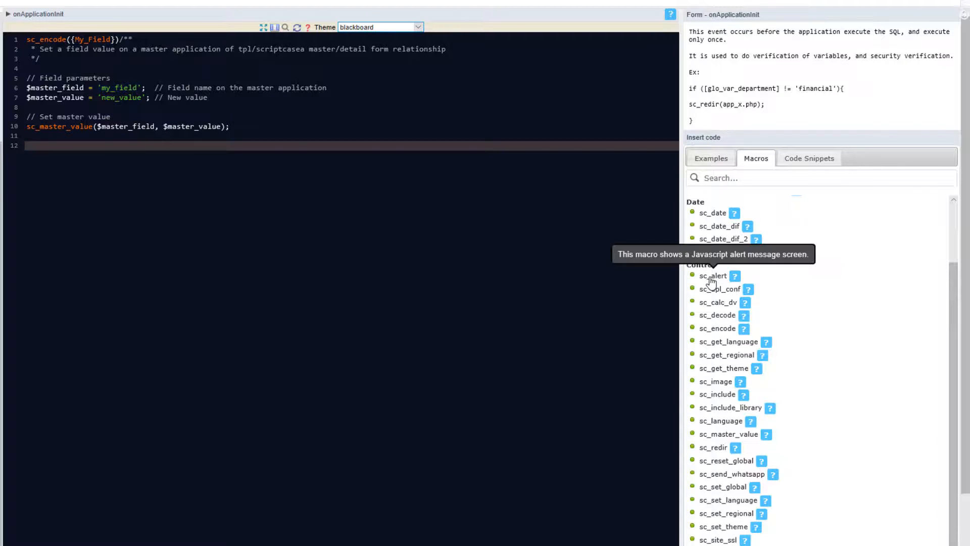
pyautogui.click(712, 275)
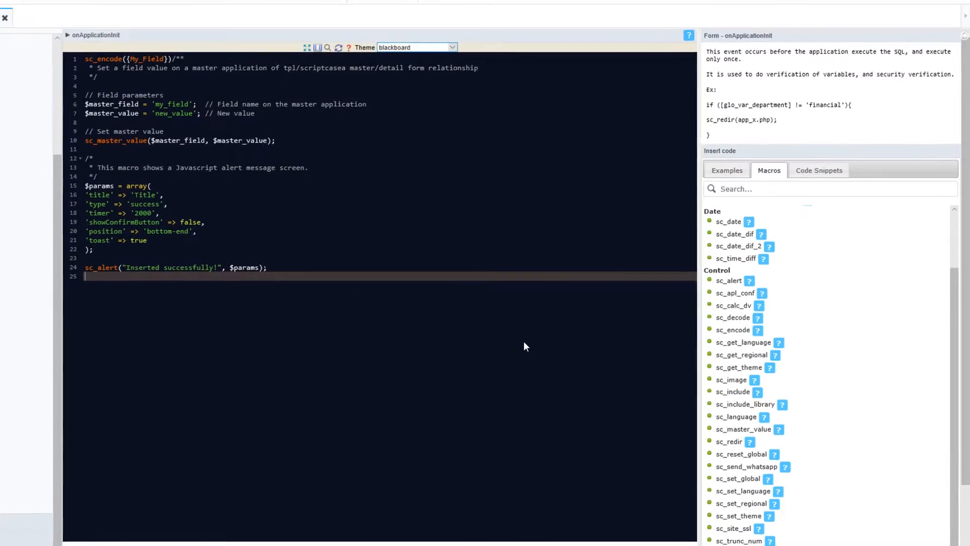
pyautogui.press('f1')
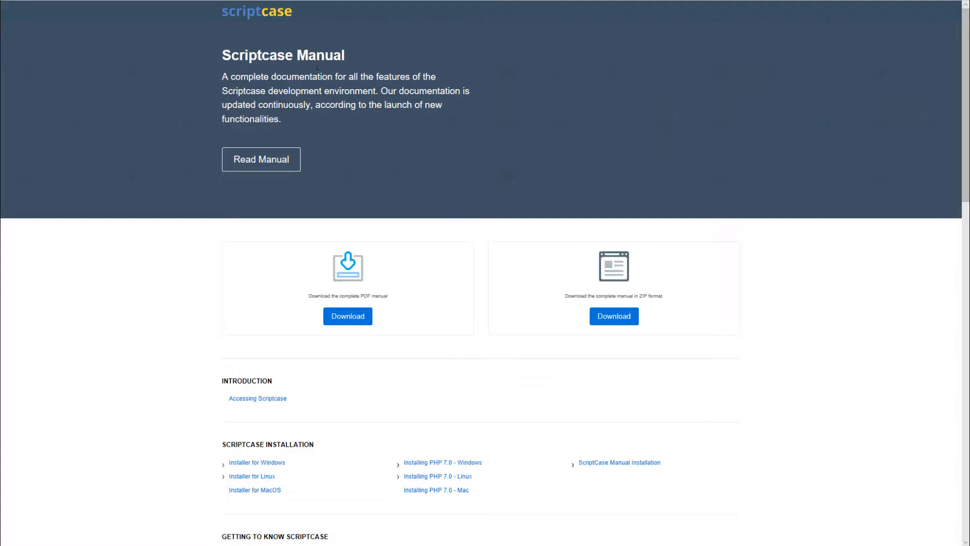
pyautogui.moveTo(260, 159)
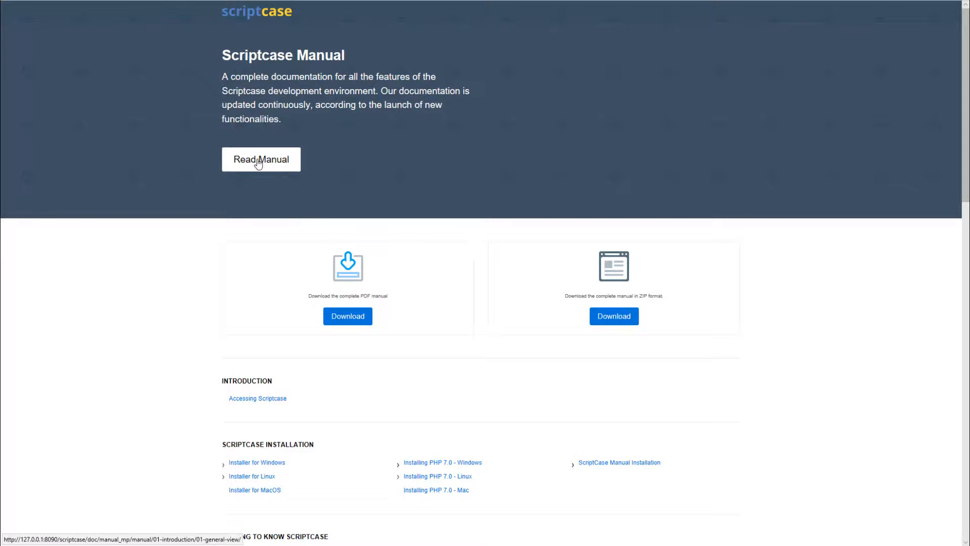
# Step: Read the online manual and navigate to the Macros general view page
pyautogui.click(260, 159)
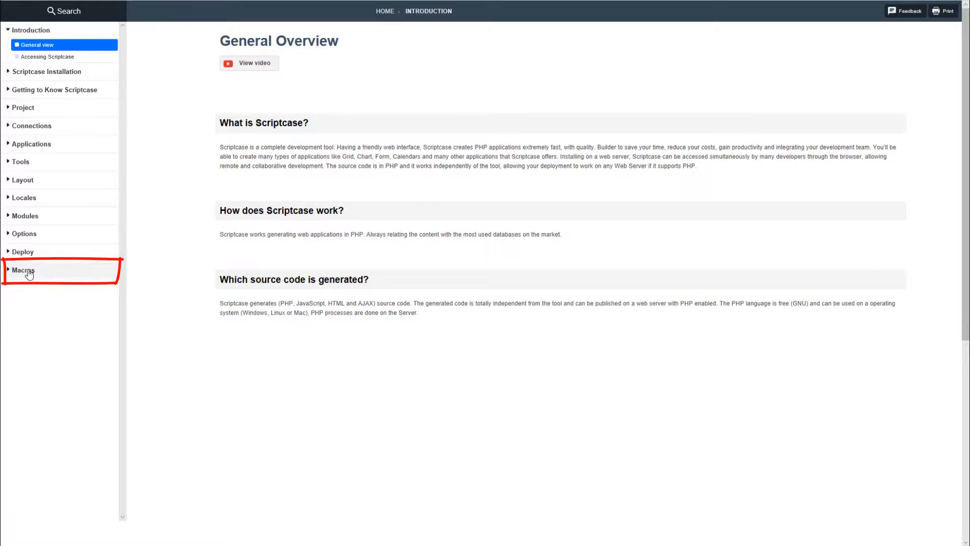
pyautogui.click(24, 270)
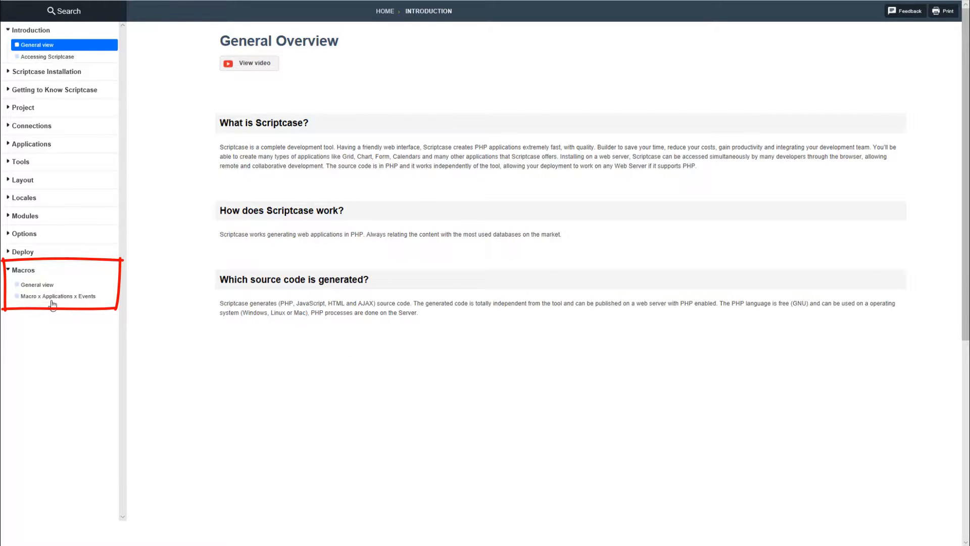
pyautogui.click(37, 284)
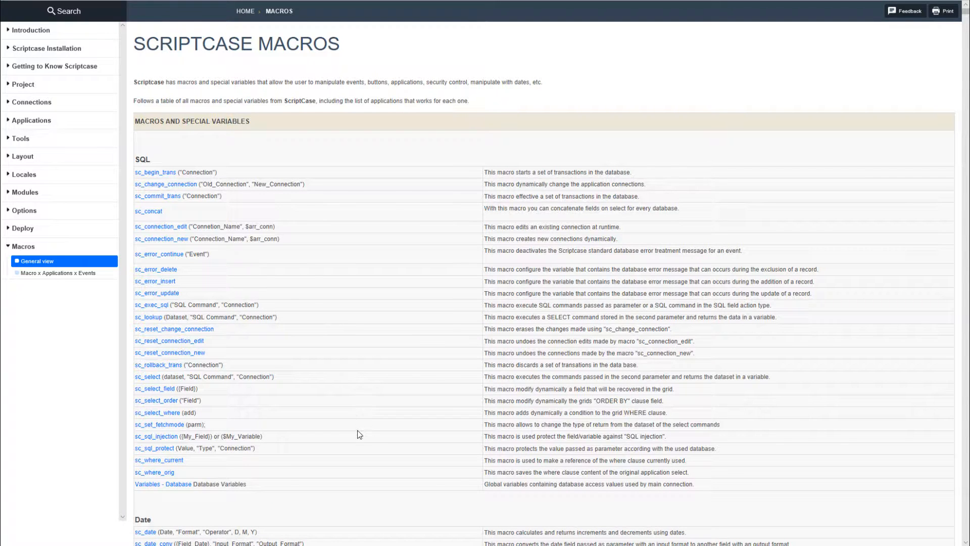
# Step: Scroll the Macros page past sc_set_fetchmode and sc_set_focus down to sc_set_global
pyautogui.scroll(-3)
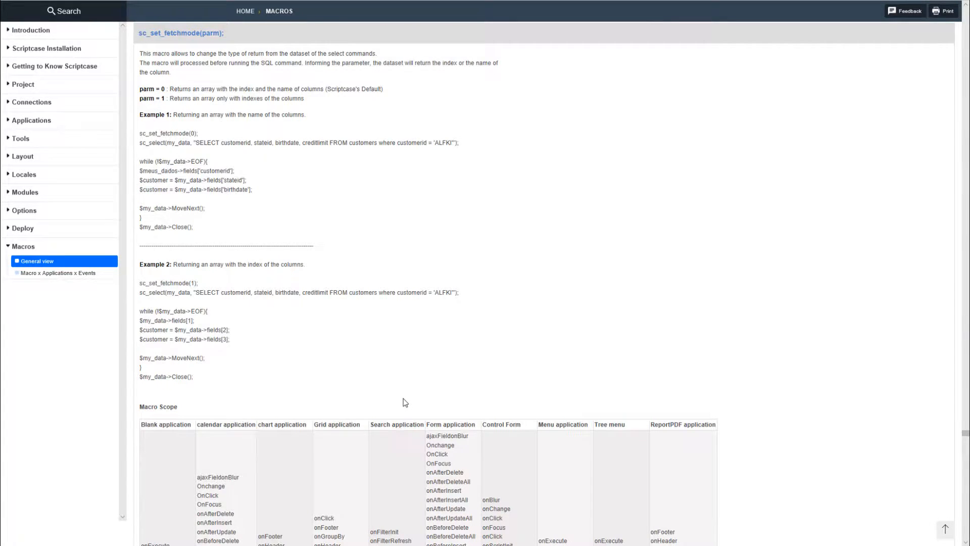
pyautogui.scroll(-3)
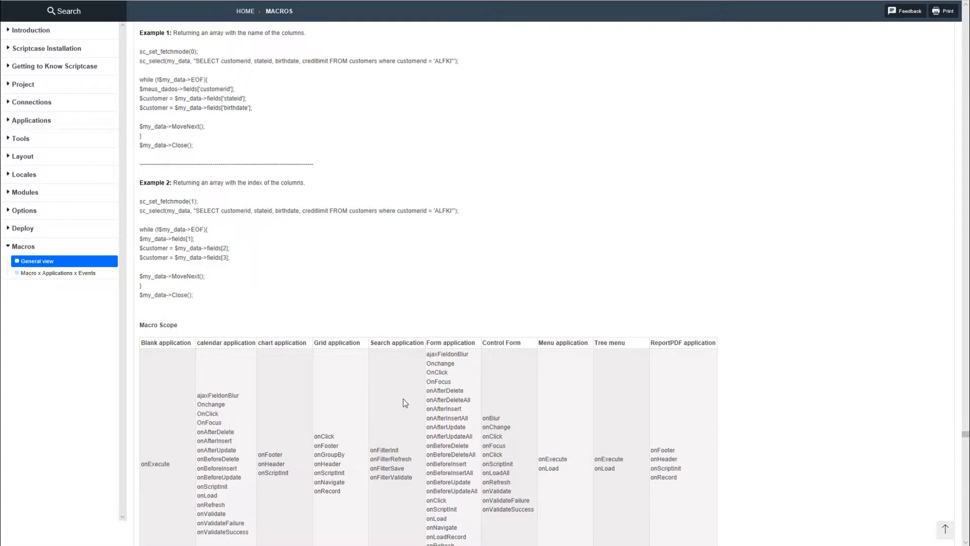
pyautogui.scroll(-3)
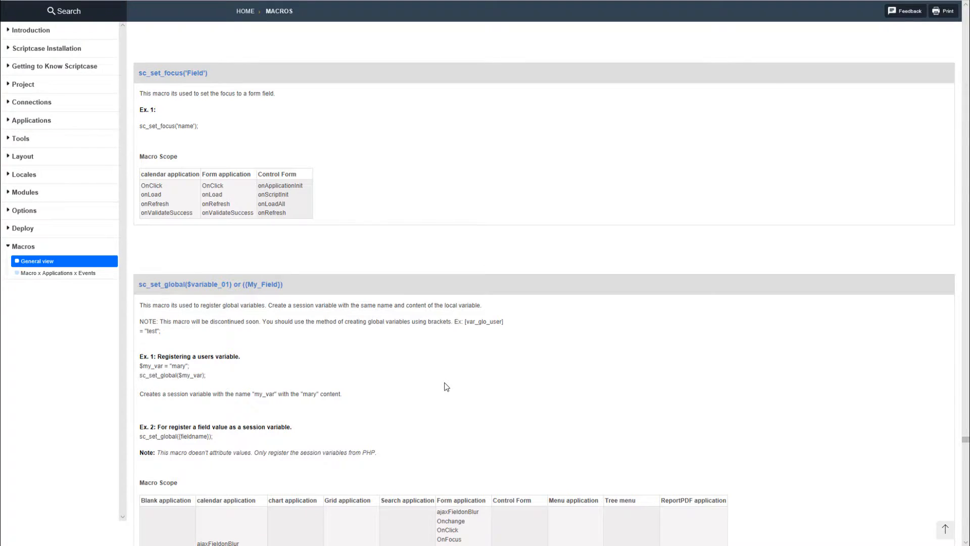
pyautogui.scroll(-3)
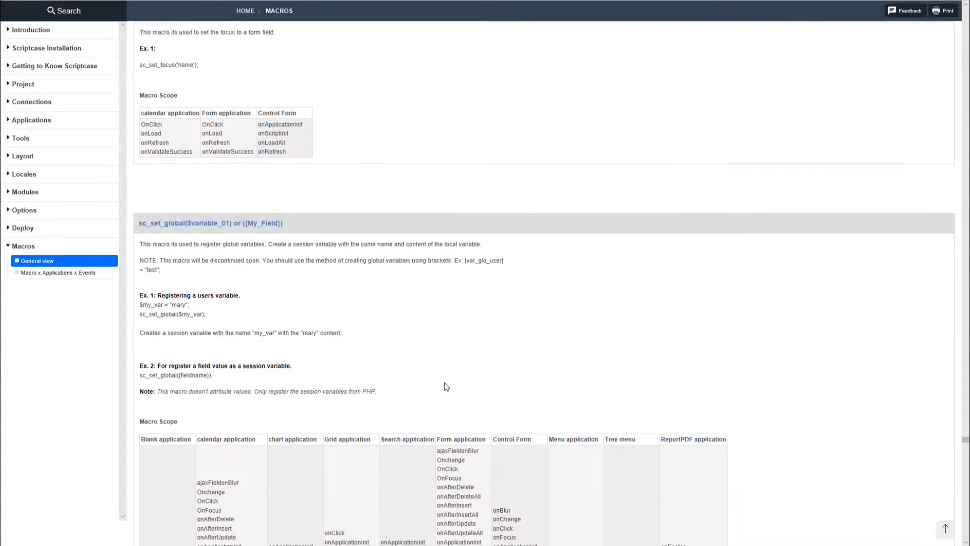
pyautogui.scroll(-3)
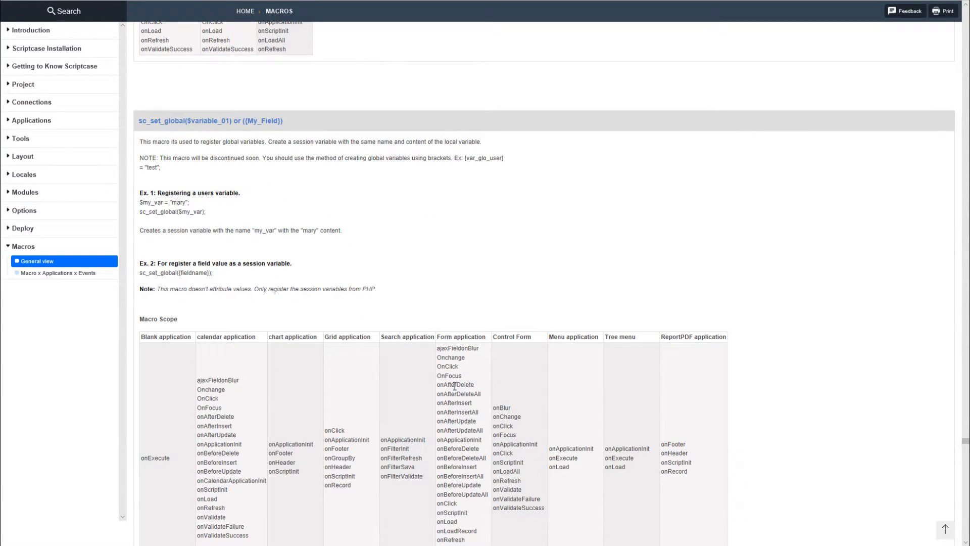